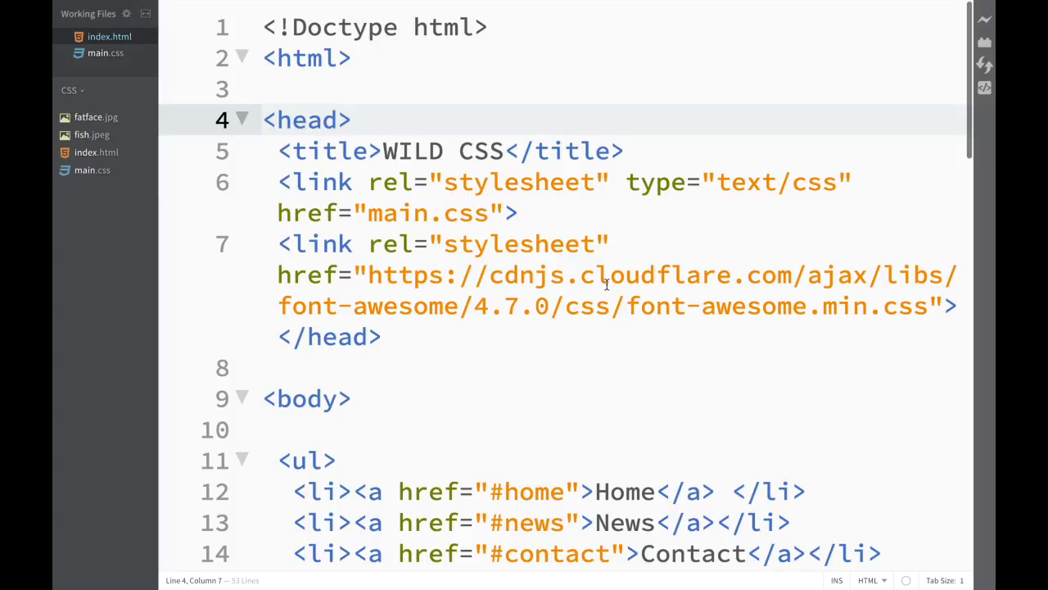
Open the Extension Manager from the right toolbar.
click(352, 120)
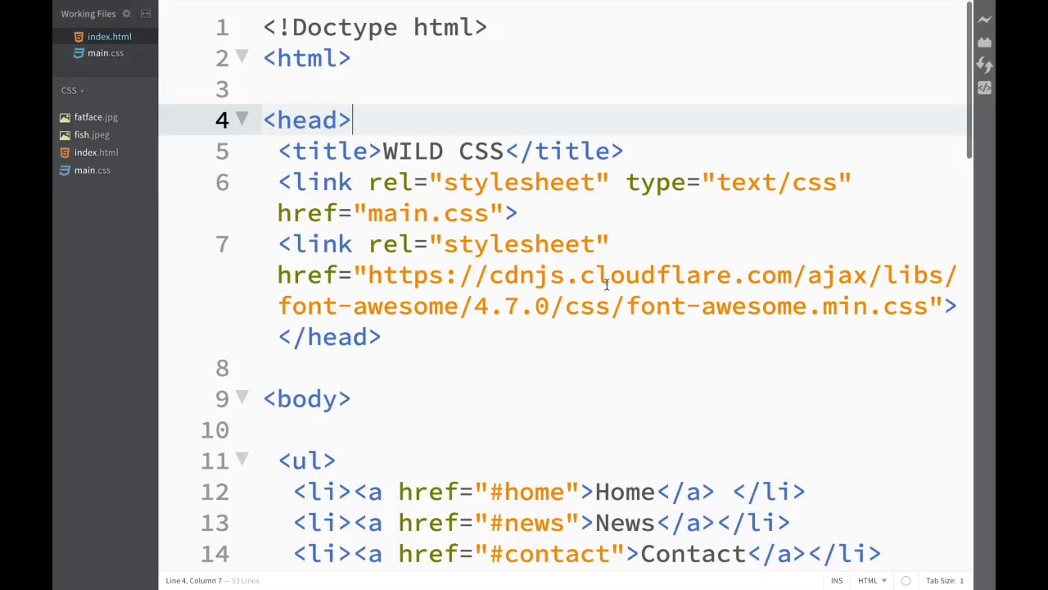
mouse_move(858, 102)
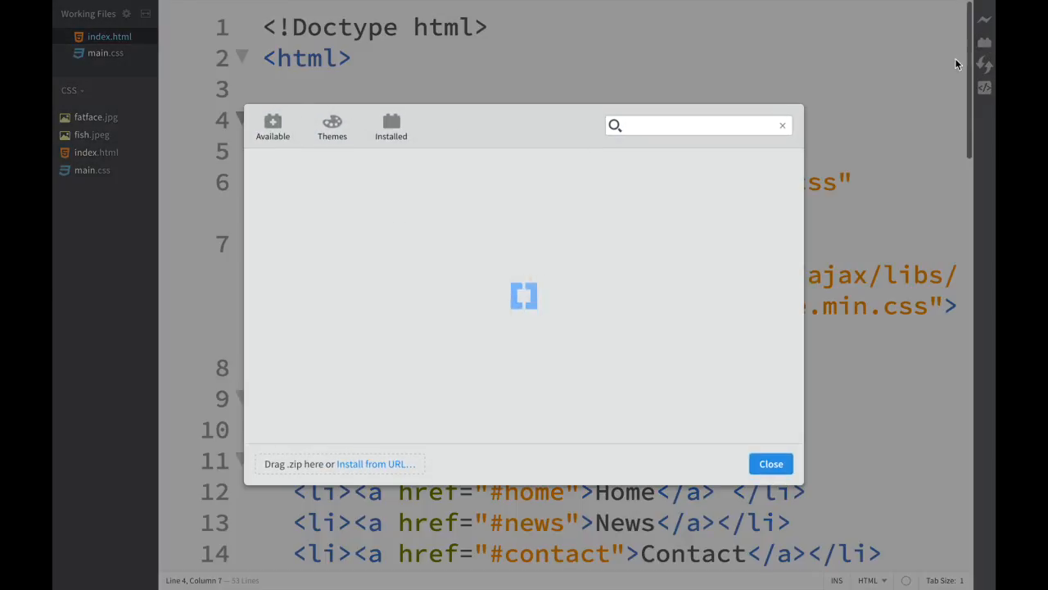
Search 'auto', install the Autosave every edit! extension and close the manager.
text(auto)
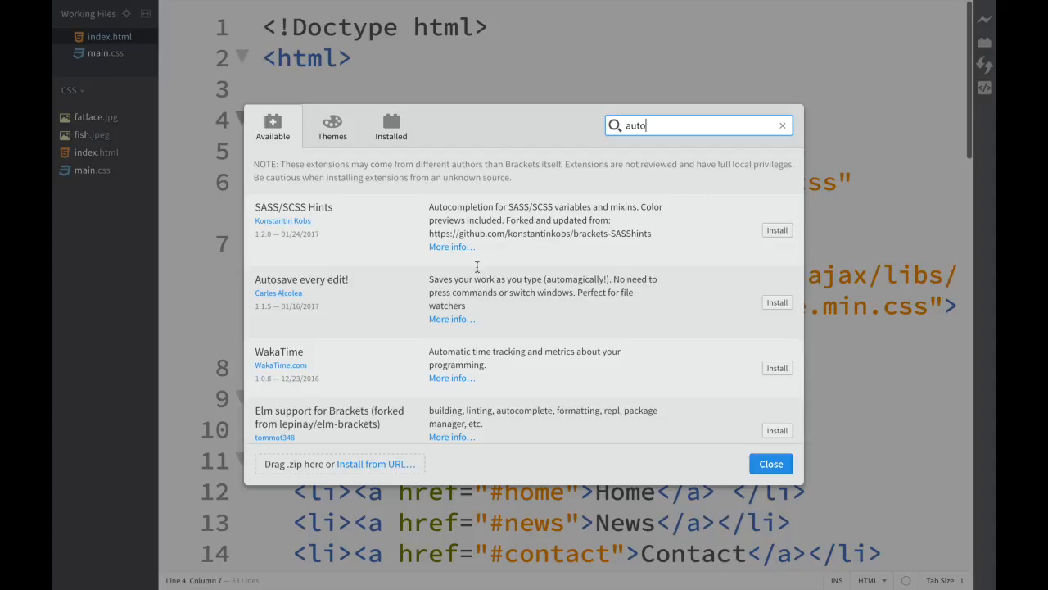
click(777, 301)
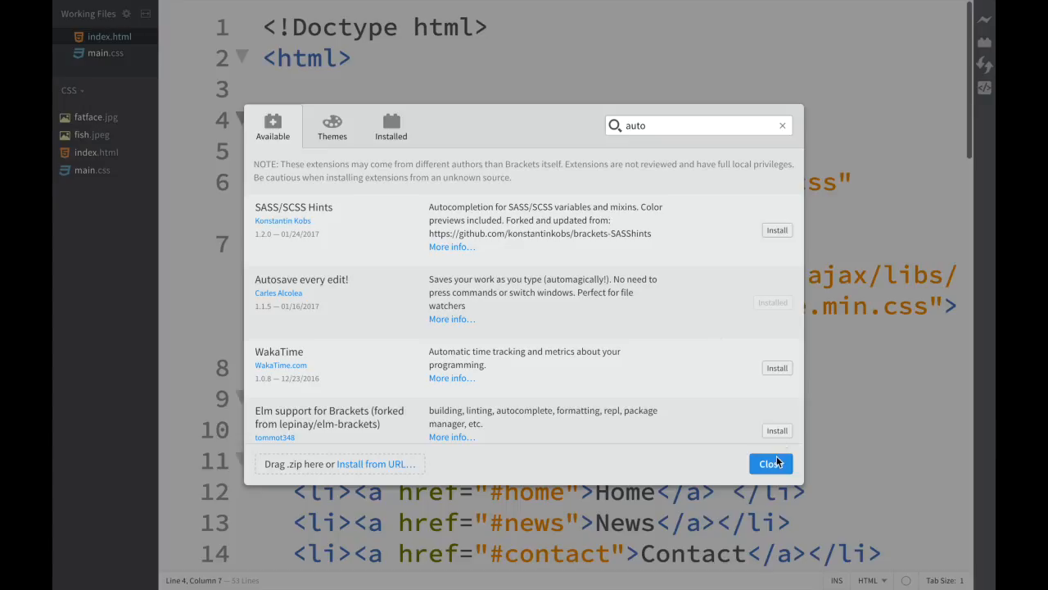
click(770, 464)
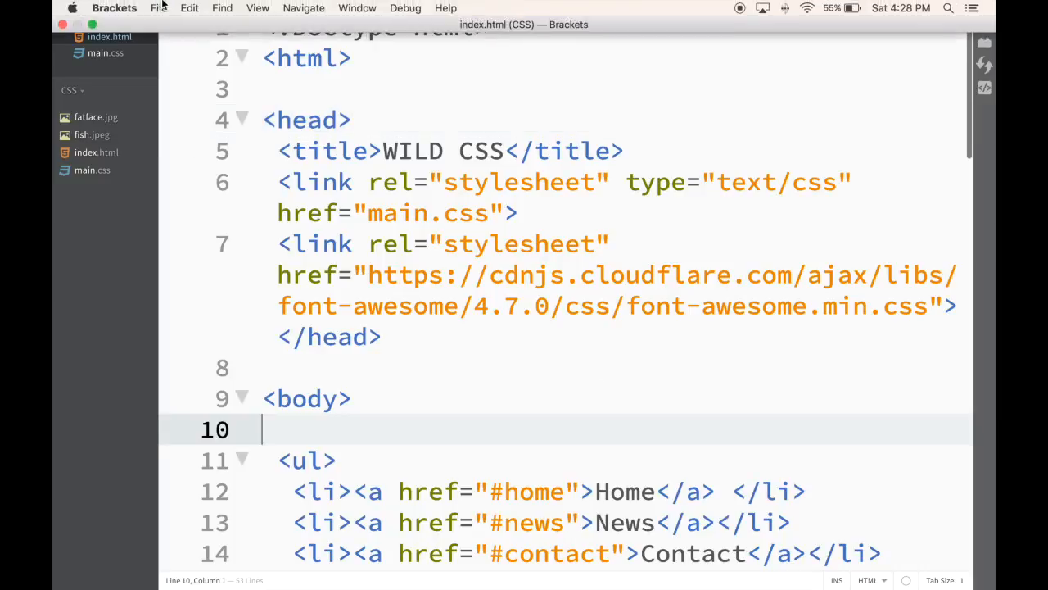
Open the File menu to reach the Enable autosave (400 ms) command.
click(159, 6)
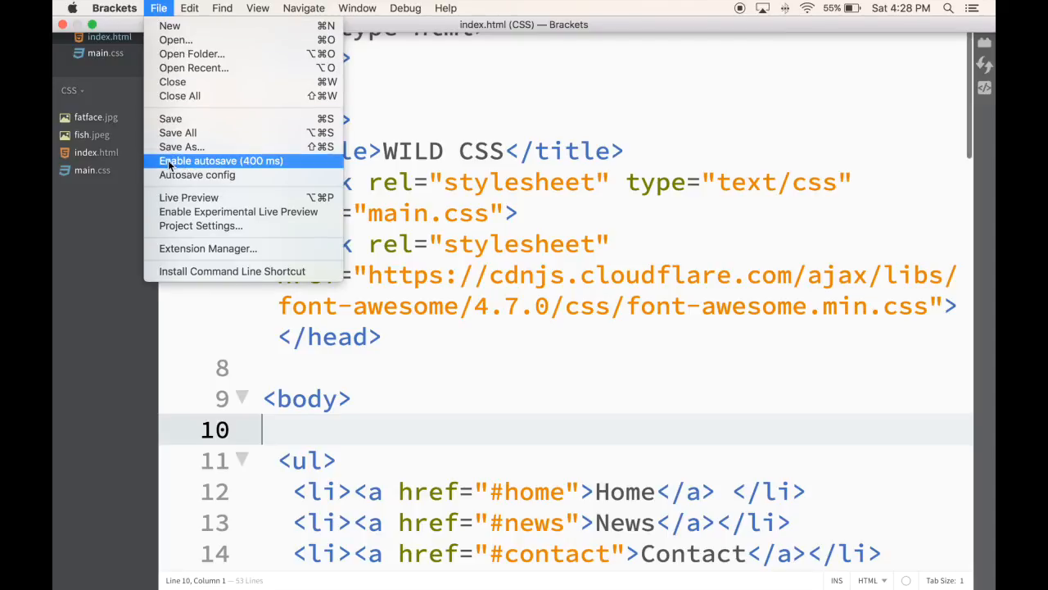
mouse_move(271, 167)
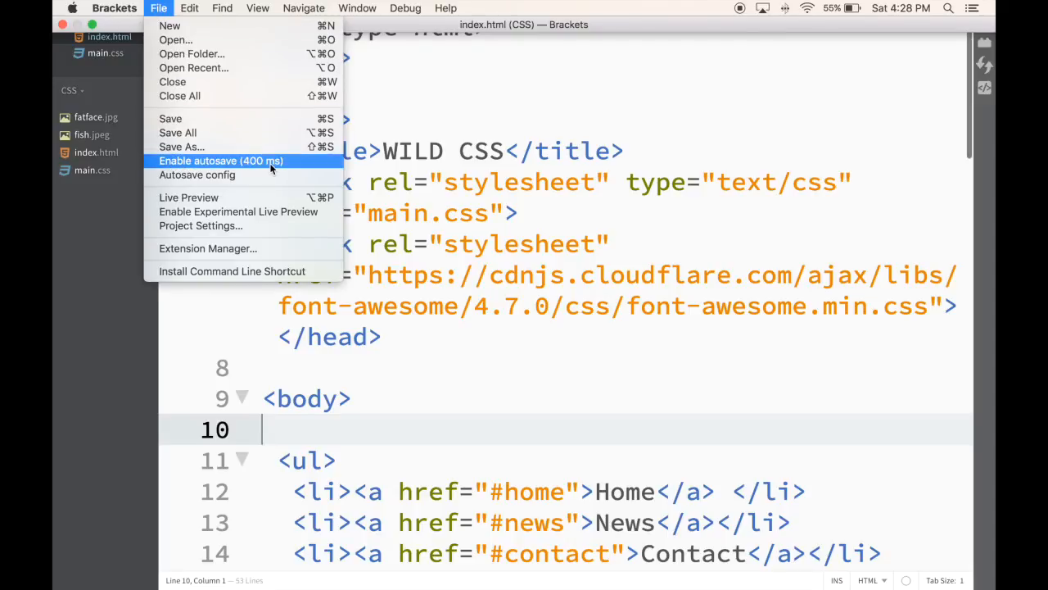
mouse_move(217, 172)
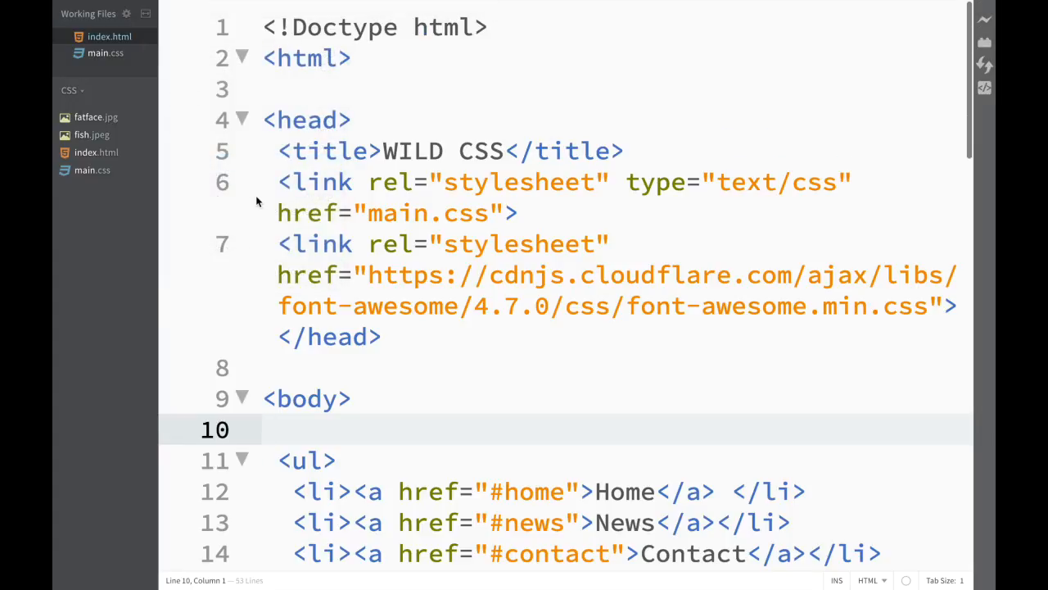
mouse_move(64, 40)
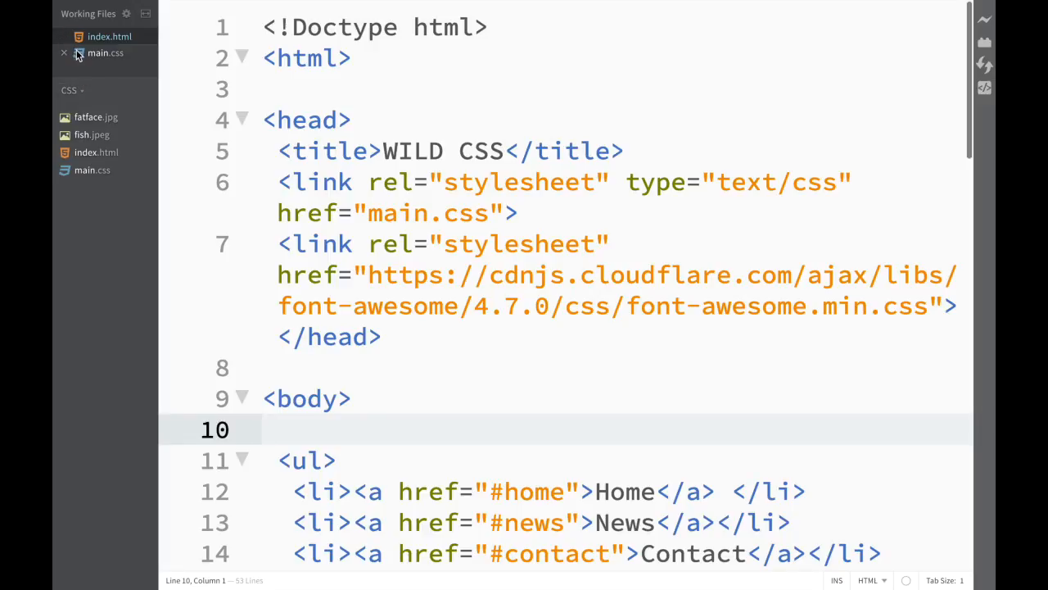
Add an empty <div> on line 10, then reopen the File menu for autosave settings.
text(<div></div>)
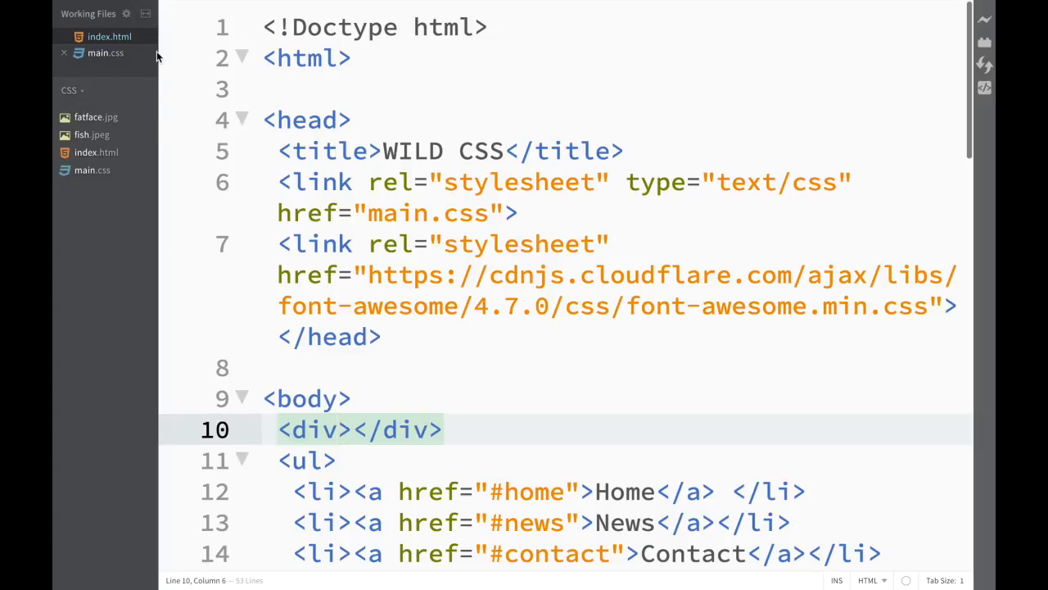
click(159, 8)
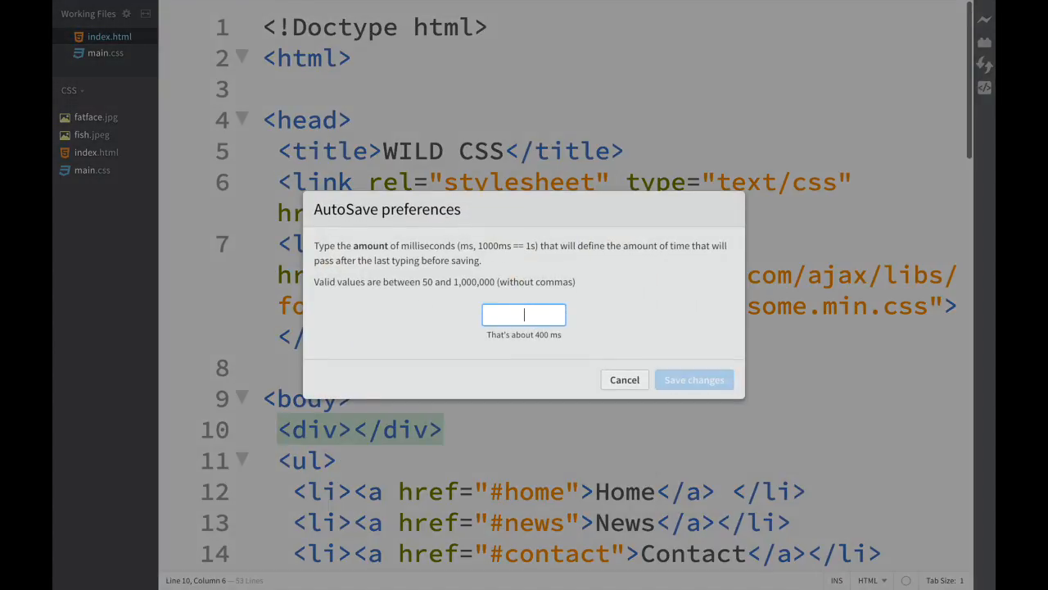
Set the autosave delay to 200 ms and add a second empty div on line 11.
text(200)
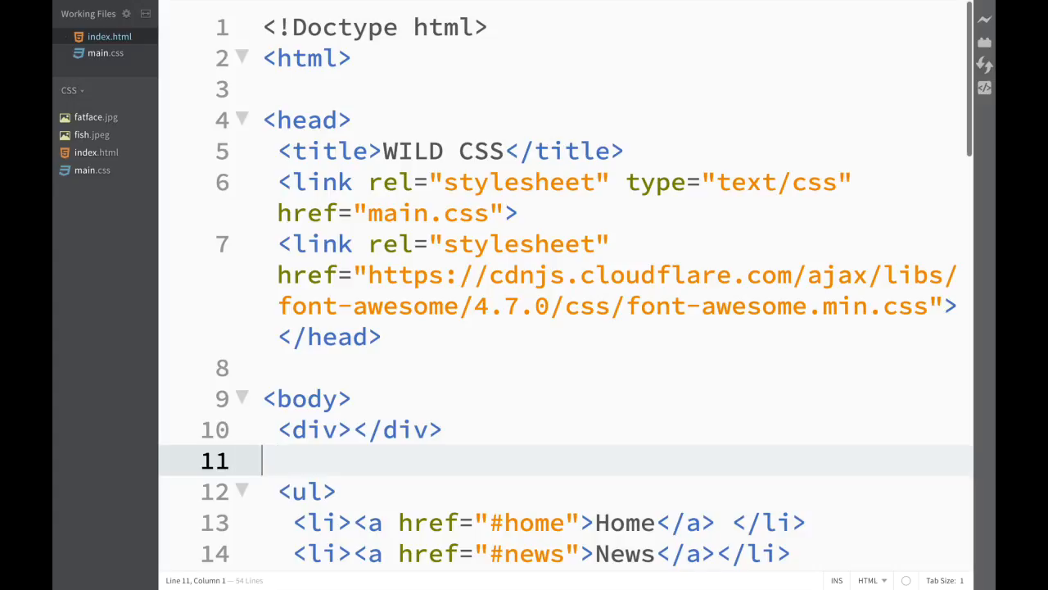
text(<div></div>)
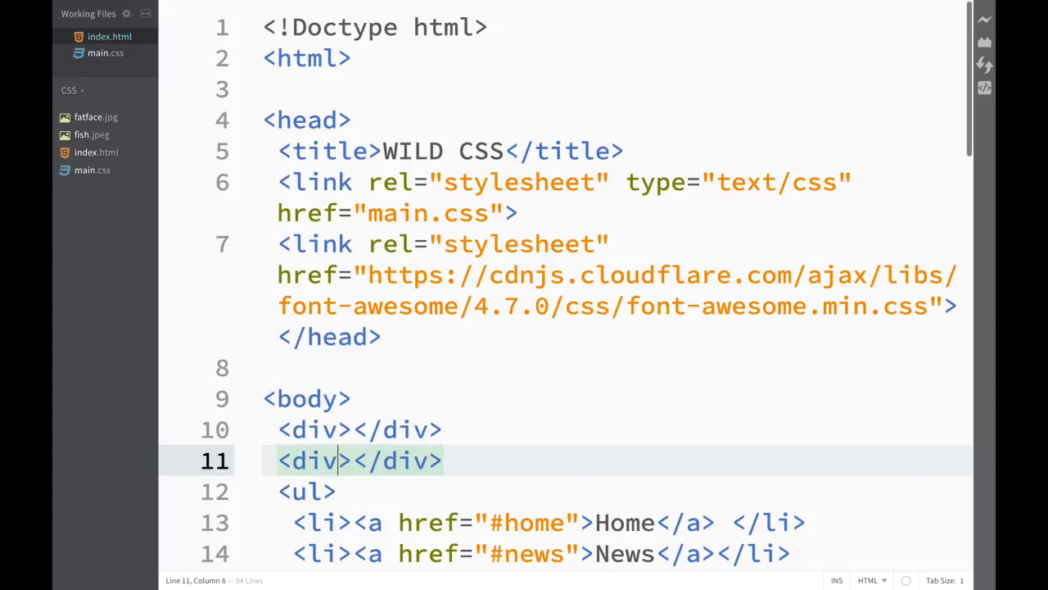